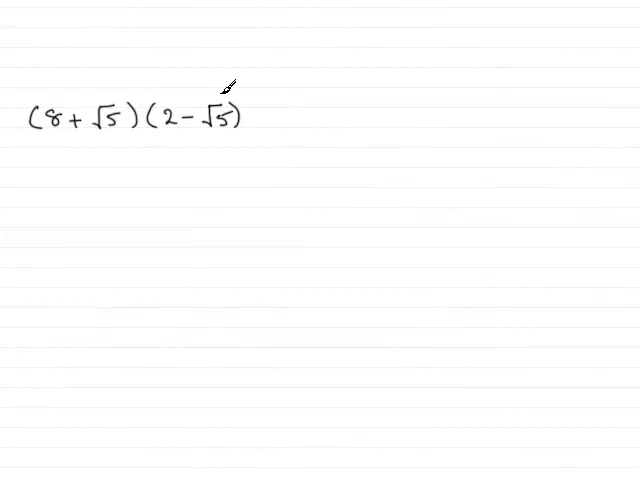
{"action": "mouse_move", "coordinate": [58, 96]}
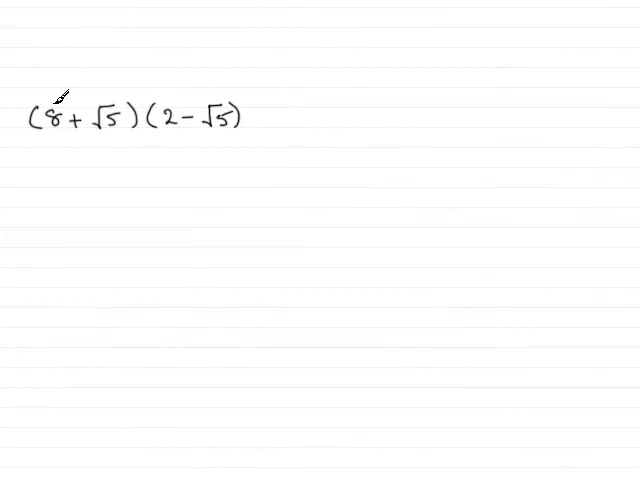
{"action": "mouse_move", "coordinate": [178, 99]}
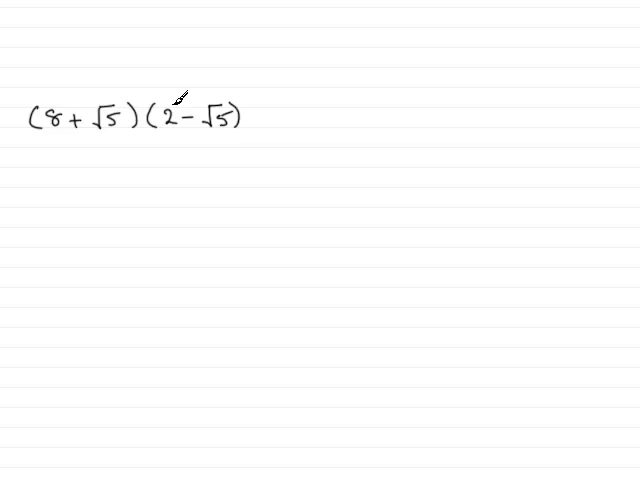
{"action": "mouse_move", "coordinate": [222, 100]}
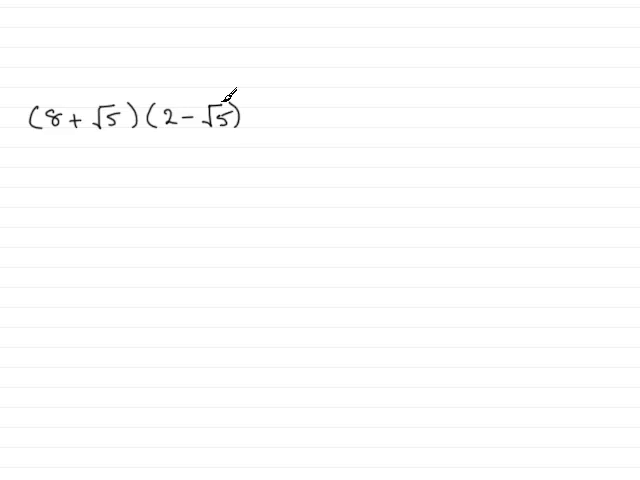
{"action": "mouse_move", "coordinate": [259, 110]}
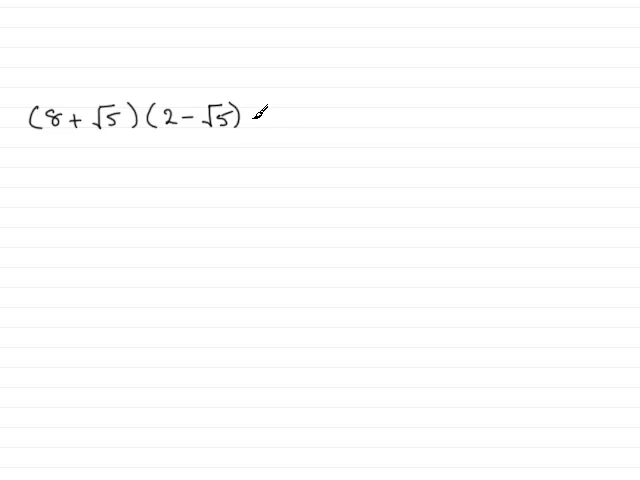
{"action": "type", "text": "="}
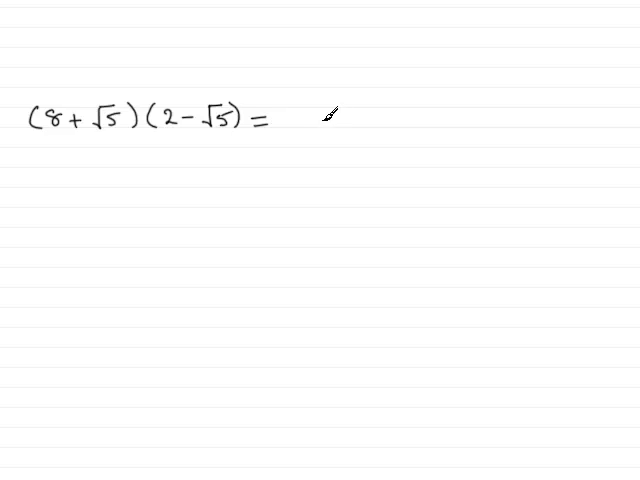
{"action": "mouse_move", "coordinate": [291, 110]}
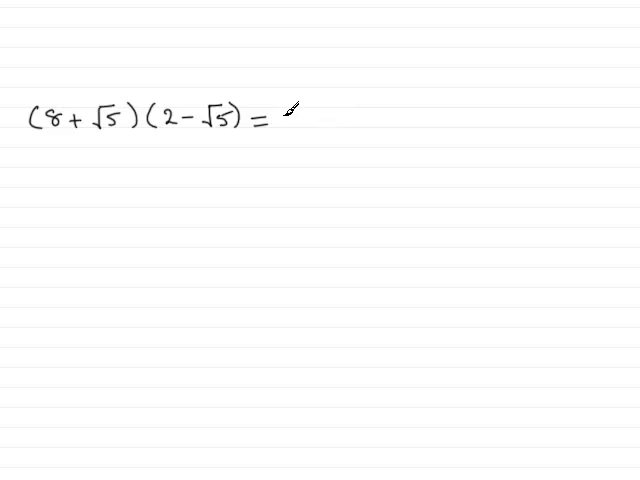
{"action": "type", "text": "16"}
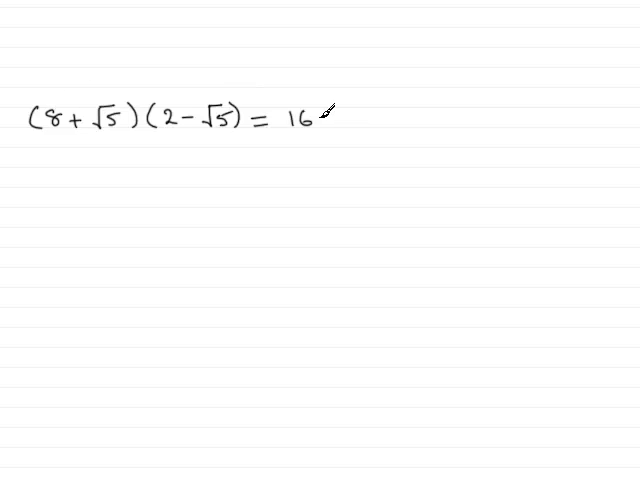
{"action": "type", "text": "-8√5"}
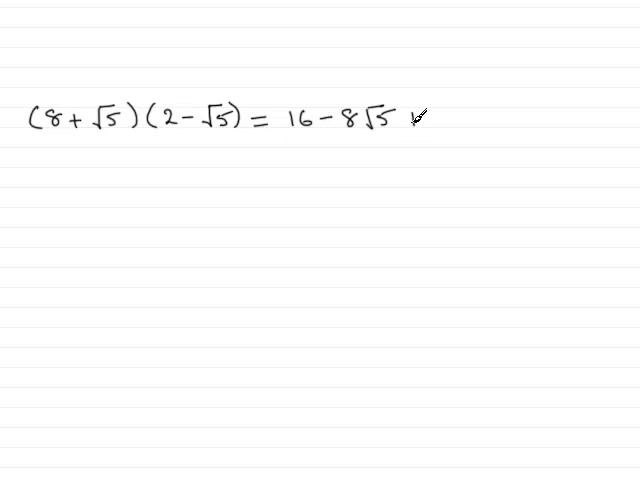
{"action": "type", "text": "+2√"}
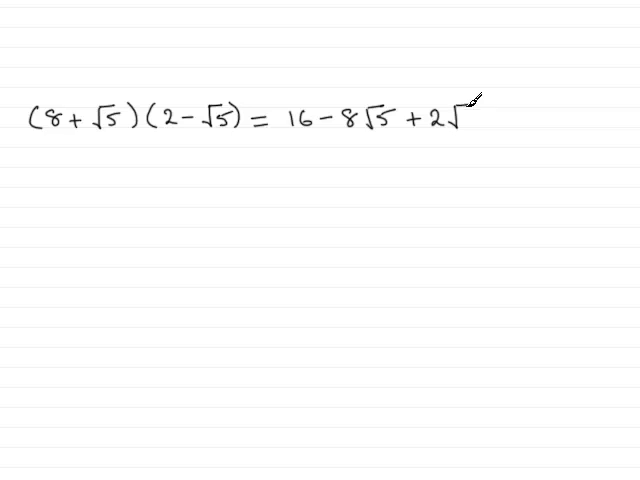
{"action": "type", "text": "5"}
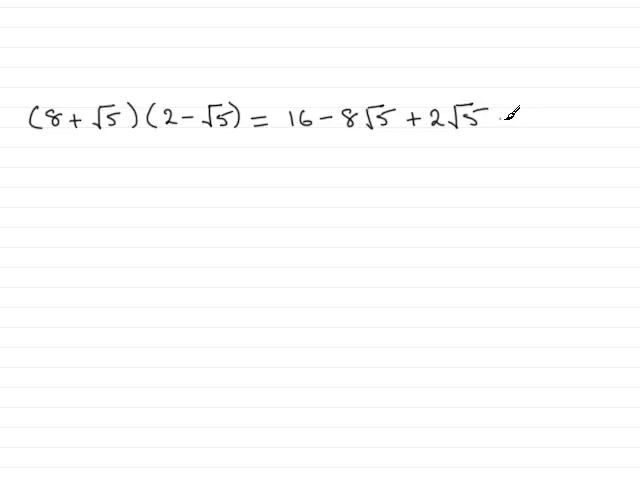
{"action": "type", "text": "− 5"}
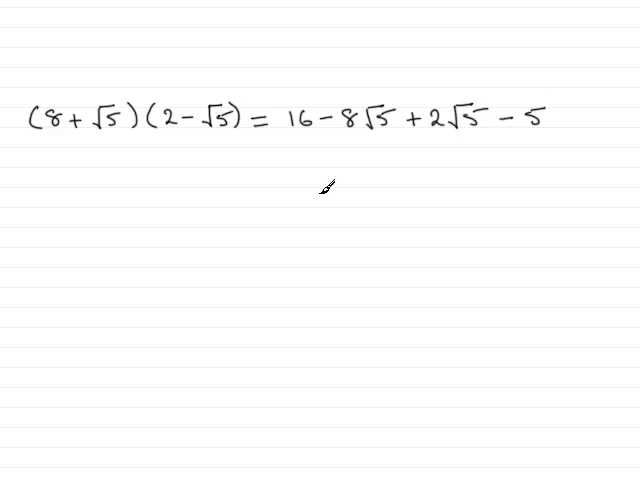
{"action": "type", "text": "="}
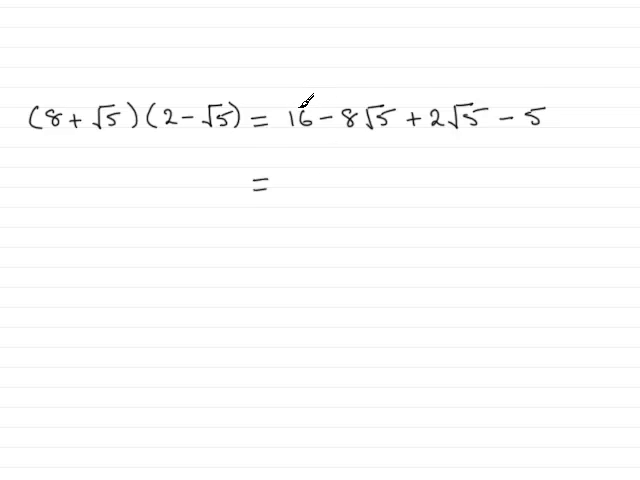
{"action": "mouse_move", "coordinate": [558, 100]}
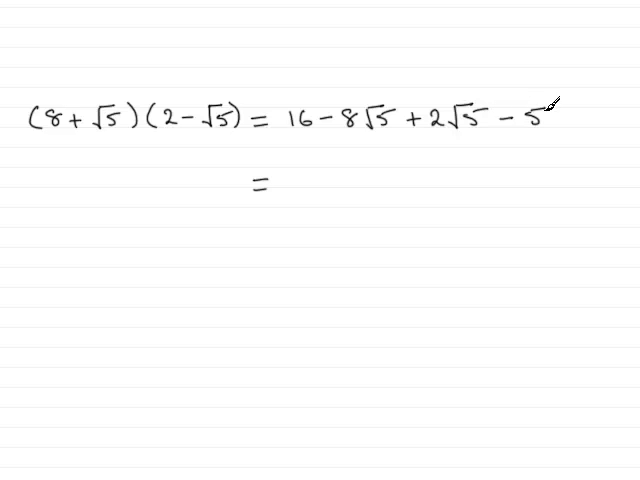
{"action": "mouse_move", "coordinate": [300, 176]}
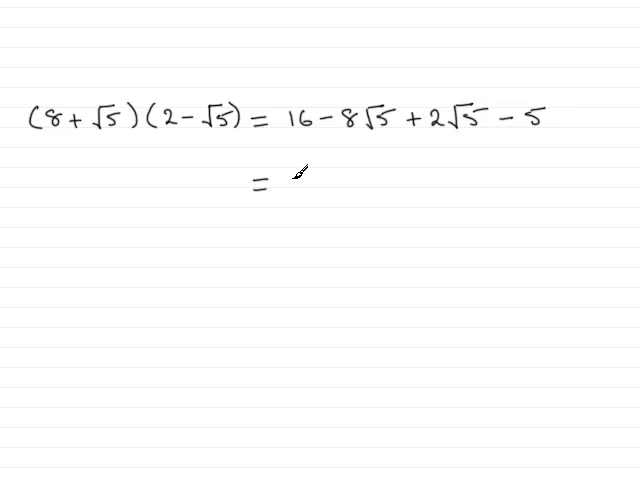
{"action": "type", "text": "11"}
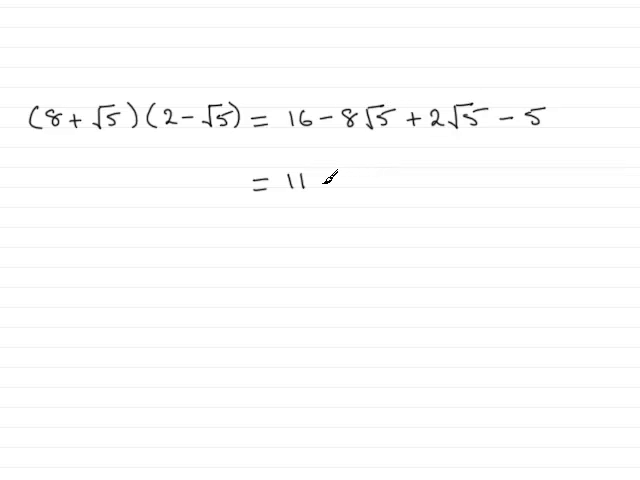
{"action": "type", "text": "- 6"}
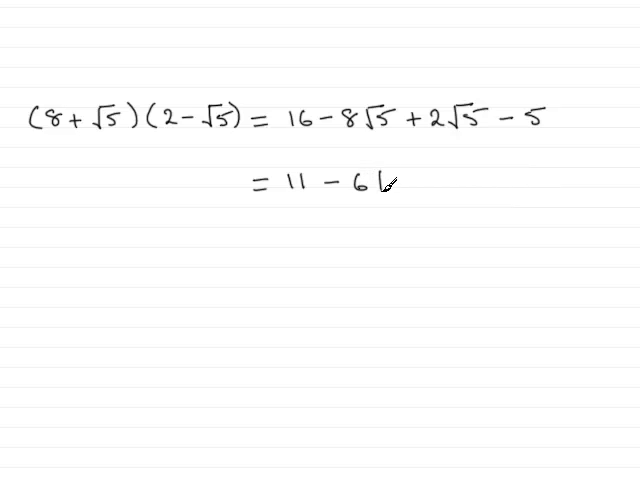
{"action": "type", "text": "√5"}
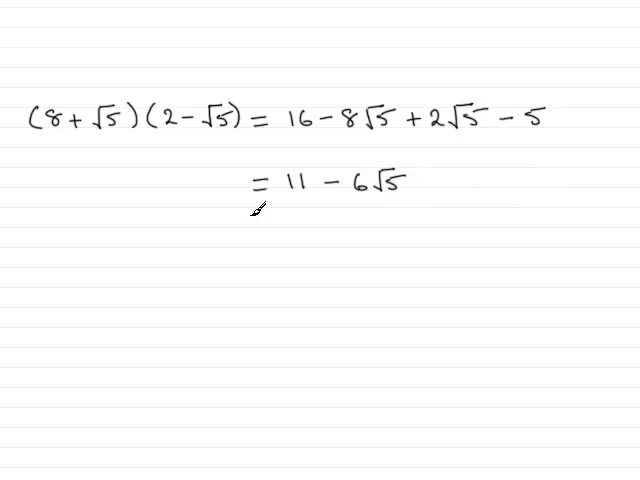